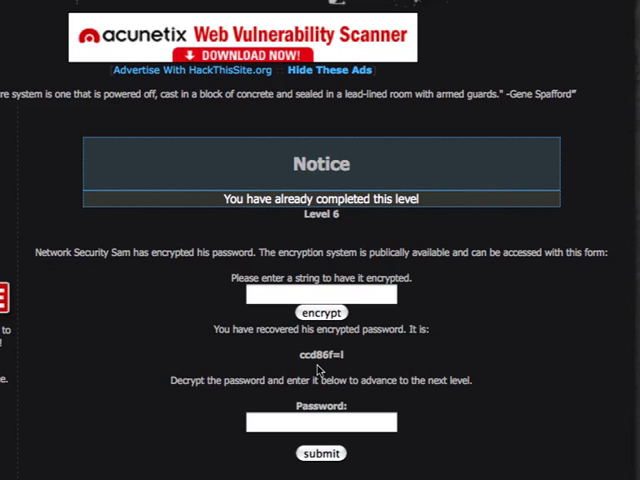
Step: Encrypt the sample string 'test89' in the Level 6 form, yielding 'tfuw<>'
click(320, 295)
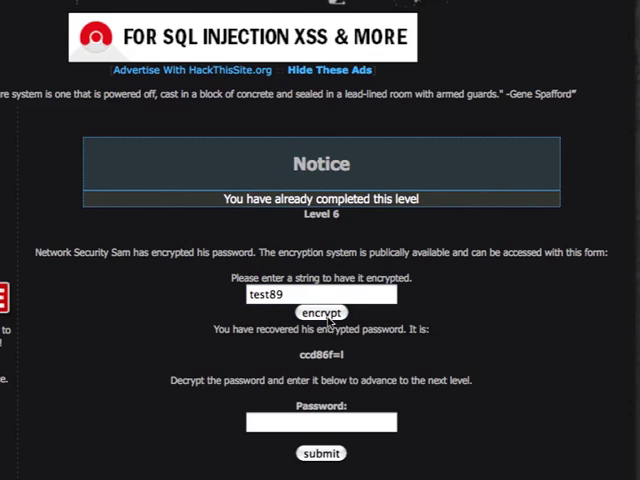
click(321, 312)
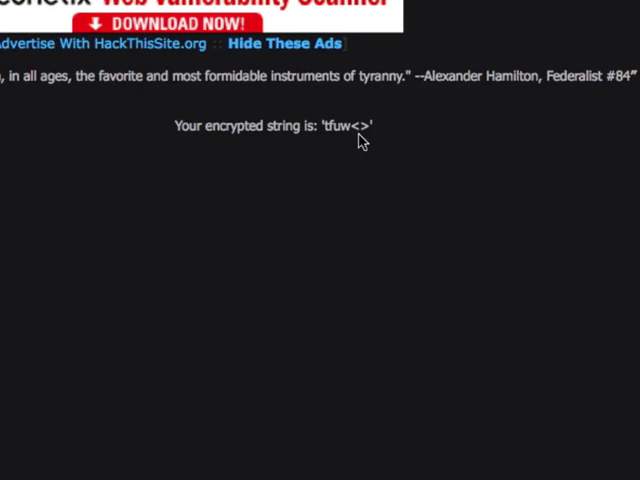
mouse_move(378, 143)
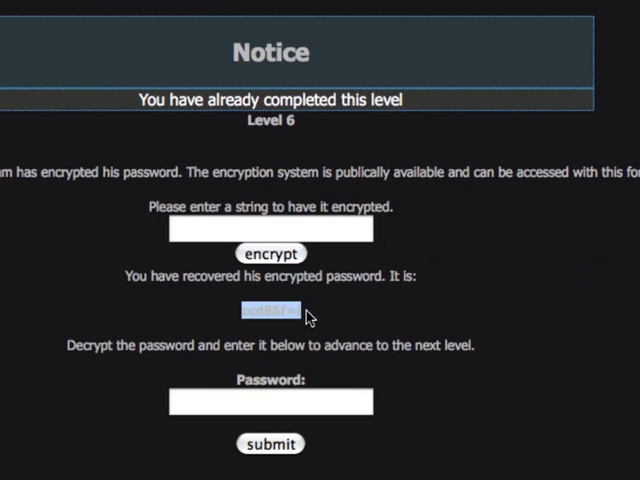
mouse_move(385, 410)
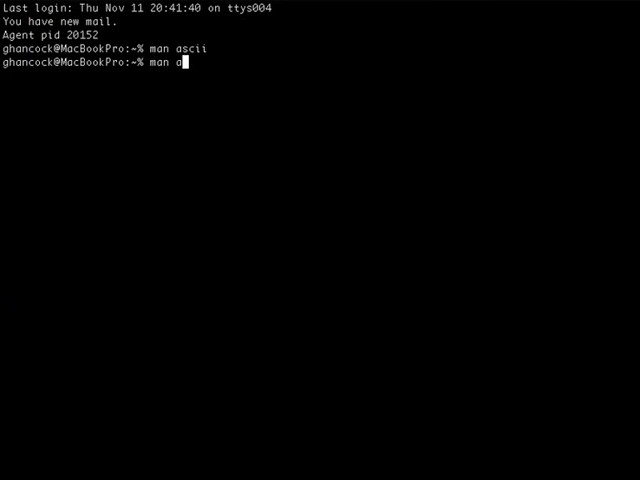
Step: Run man ascii to bring up the ASCII character table
key(Return)
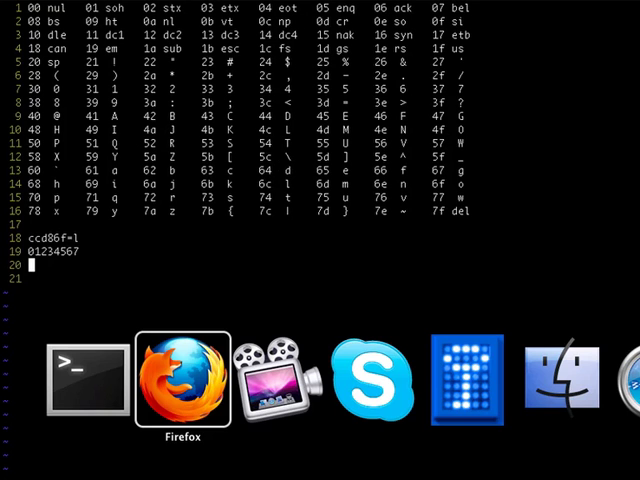
click(182, 378)
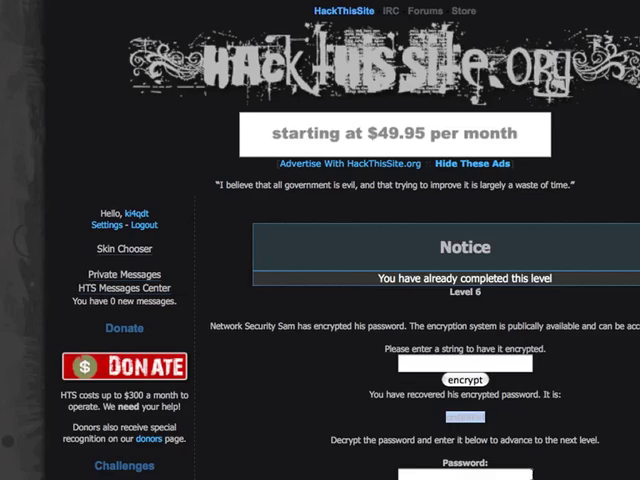
scroll(down, 3)
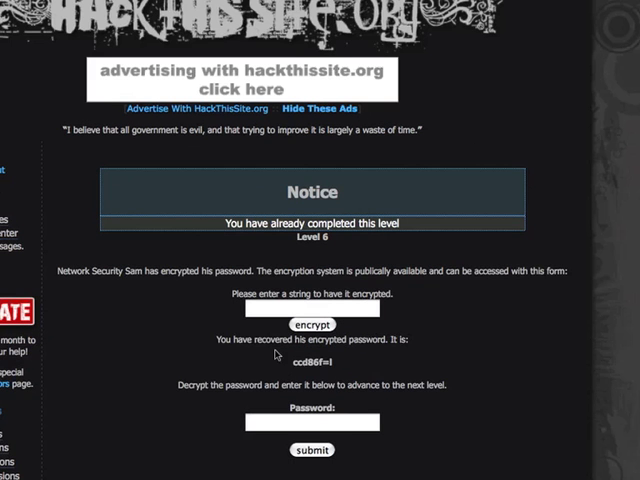
mouse_move(297, 348)
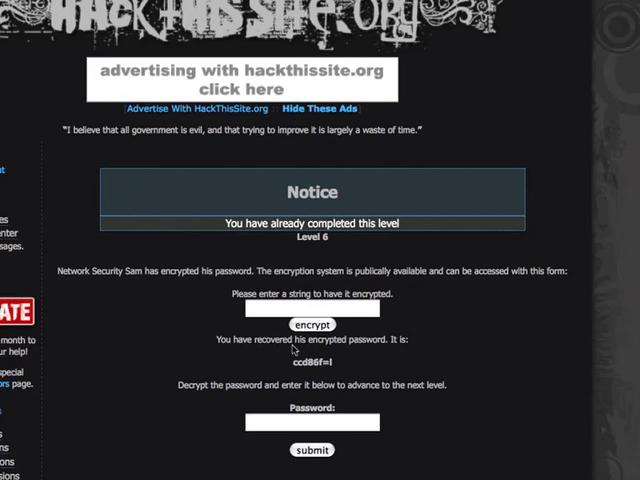
mouse_move(373, 350)
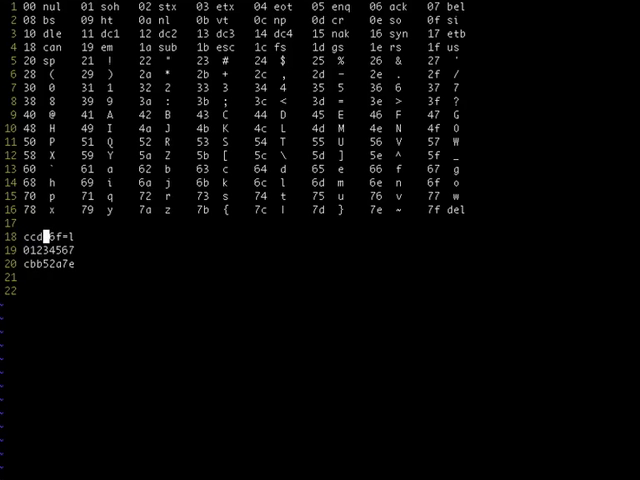
text(86)
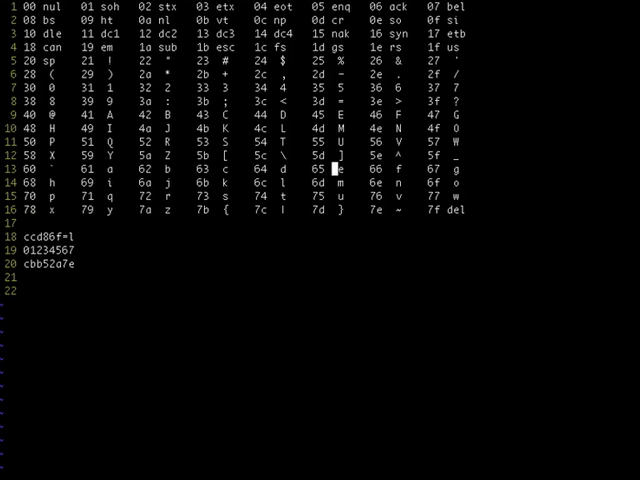
double_click(45, 264)
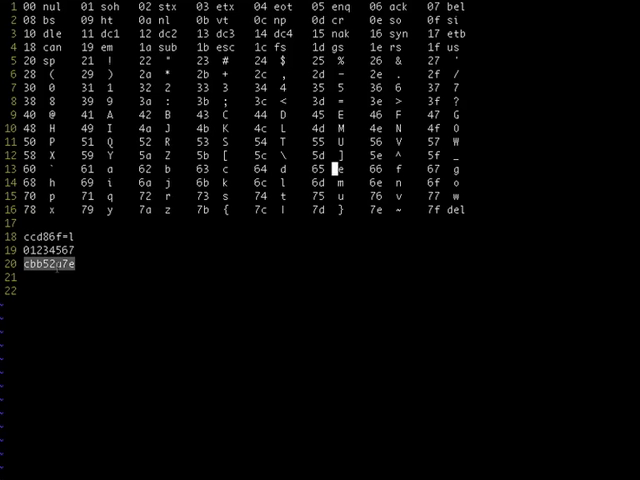
mouse_move(58, 268)
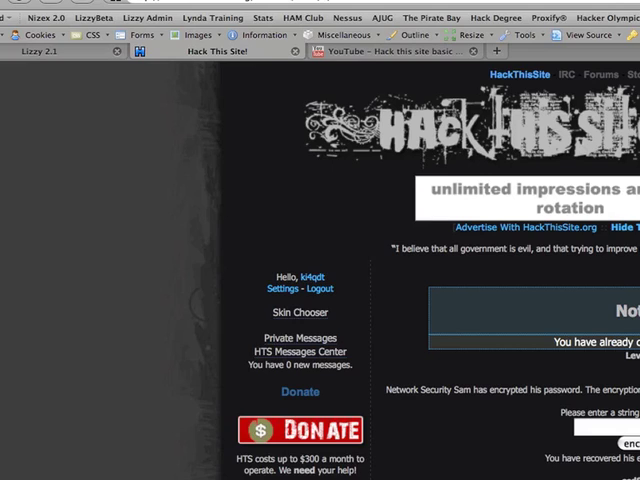
scroll(down, 3)
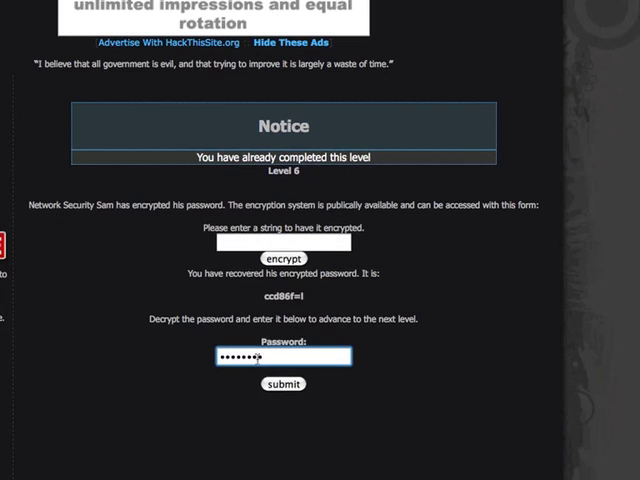